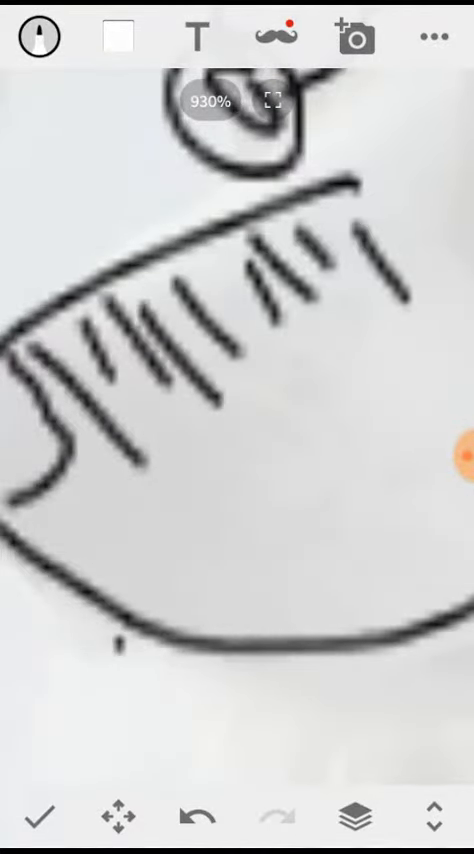
scroll("down", 3)
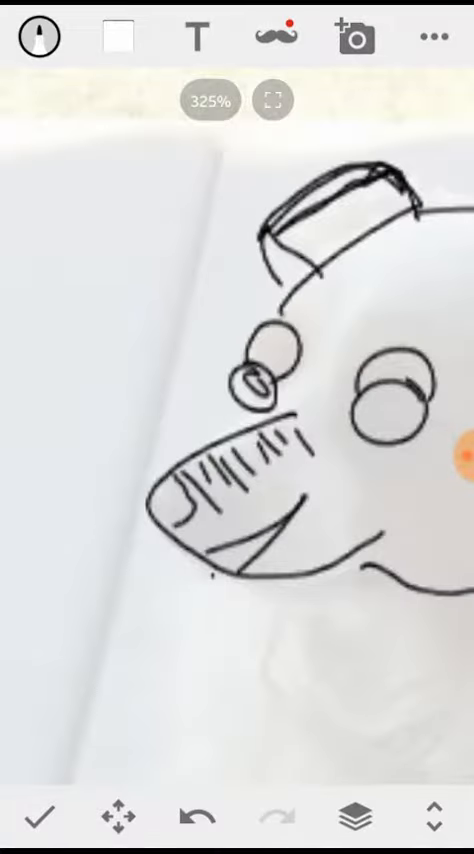